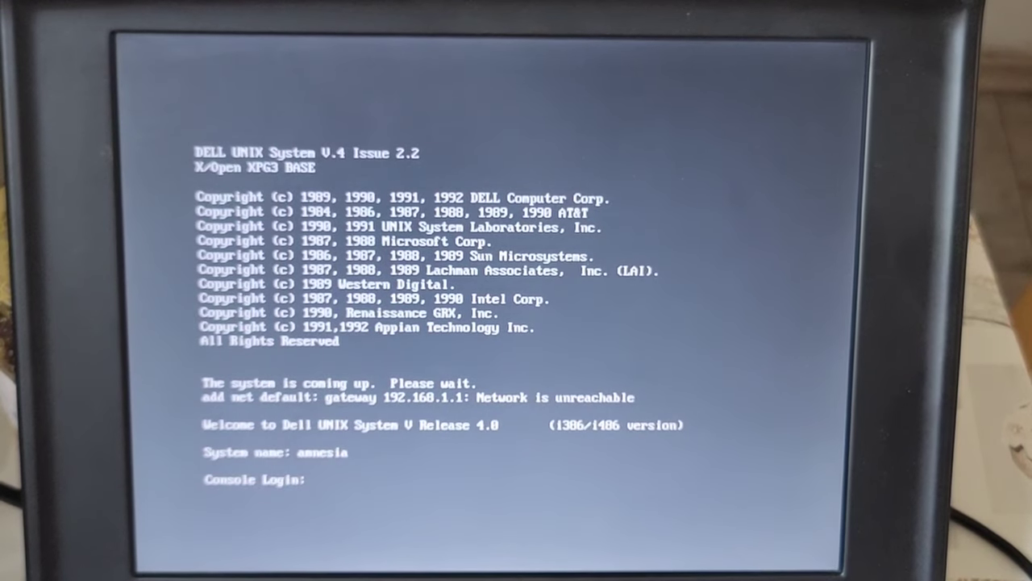
Log in as root and run startx, which ends in a no-screens-found fatal server error.
{"action": "type", "text": "root"}
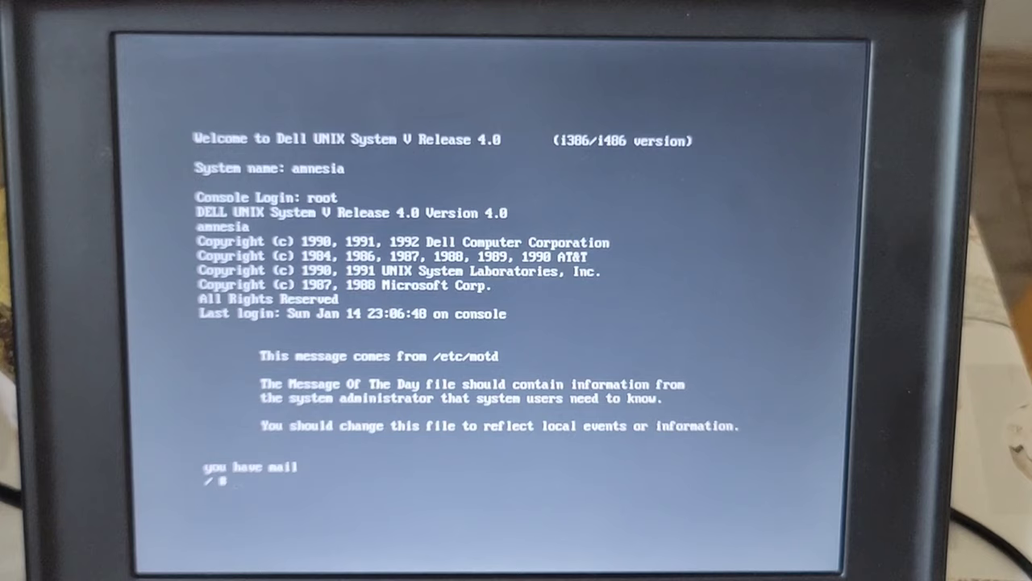
{"action": "type", "text": "s"}
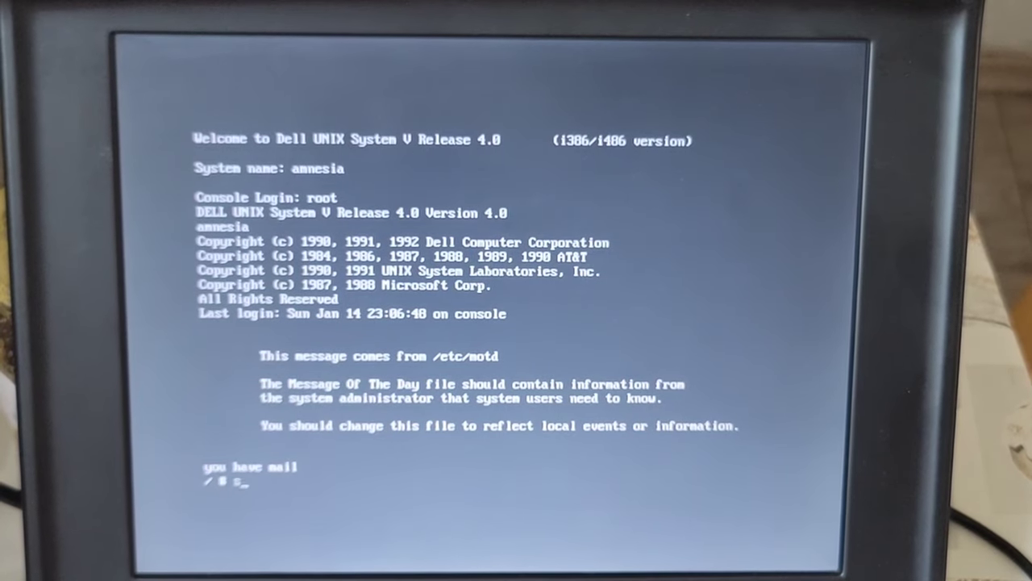
{"action": "type", "text": "tart"}
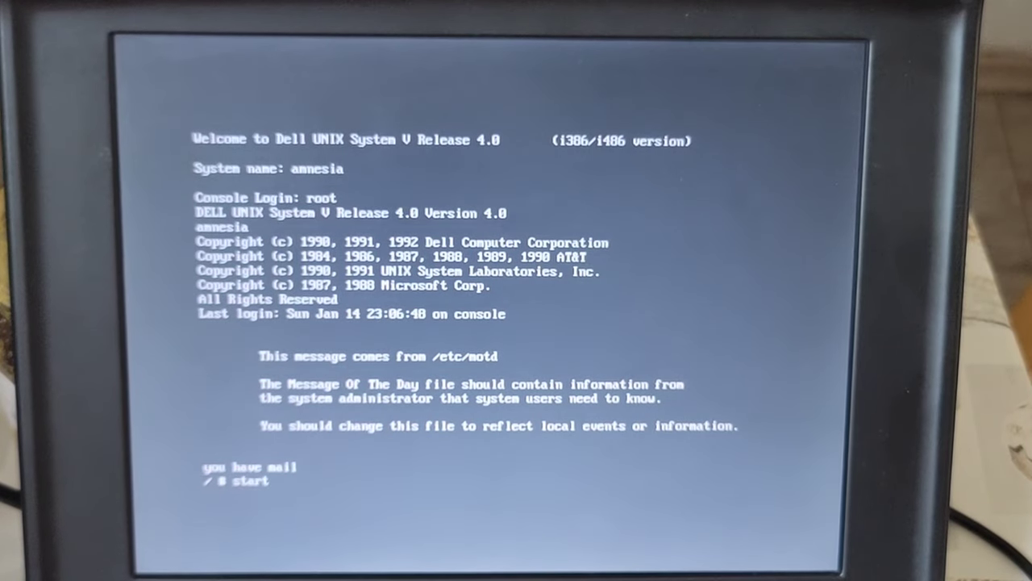
{"action": "type", "text": "startx"}
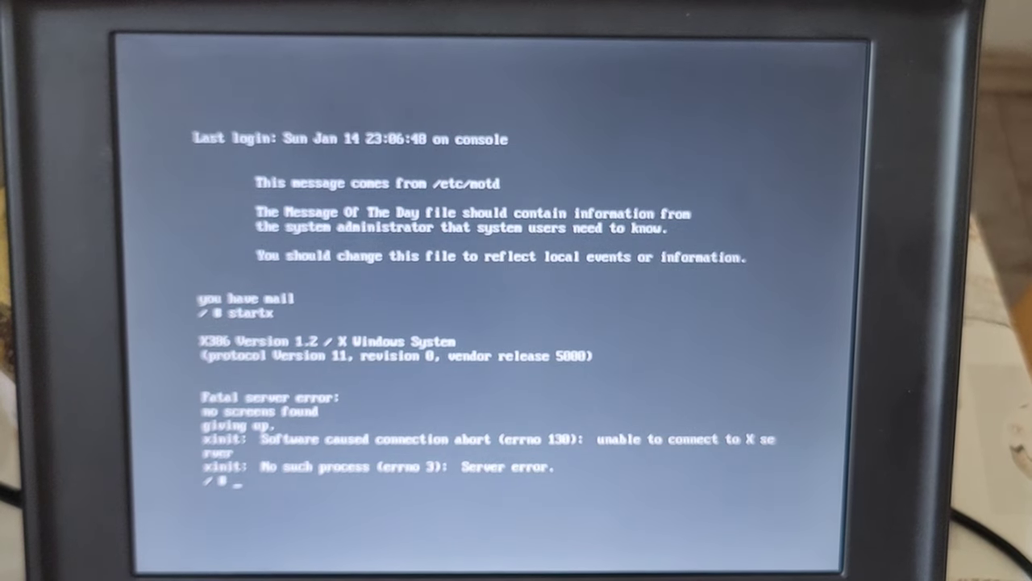
Change into /usr/bin/X11 after cd /usr/bin/X fails, and list its X client programs.
{"action": "type", "text": "cd"}
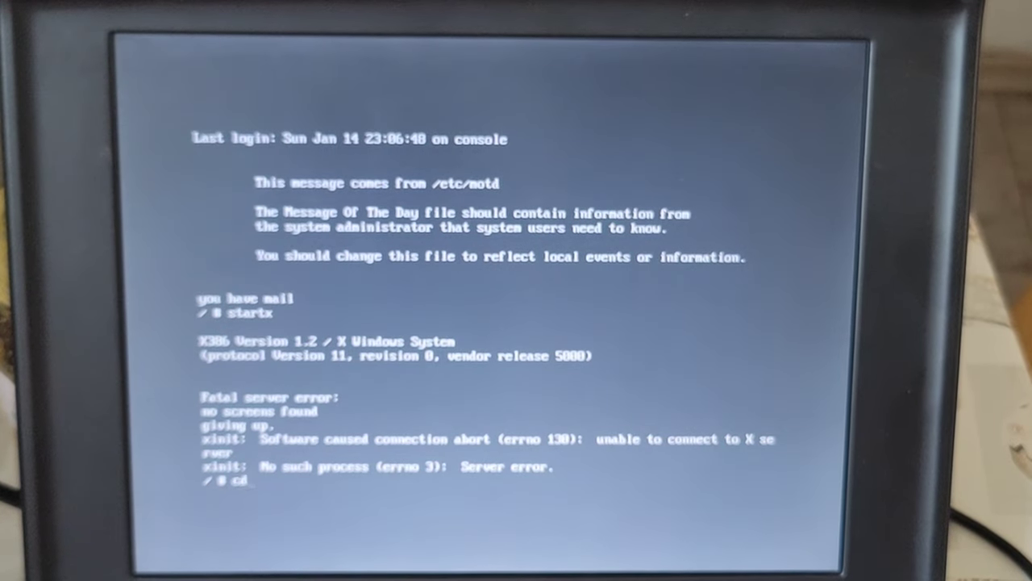
{"action": "type", "text": "/u"}
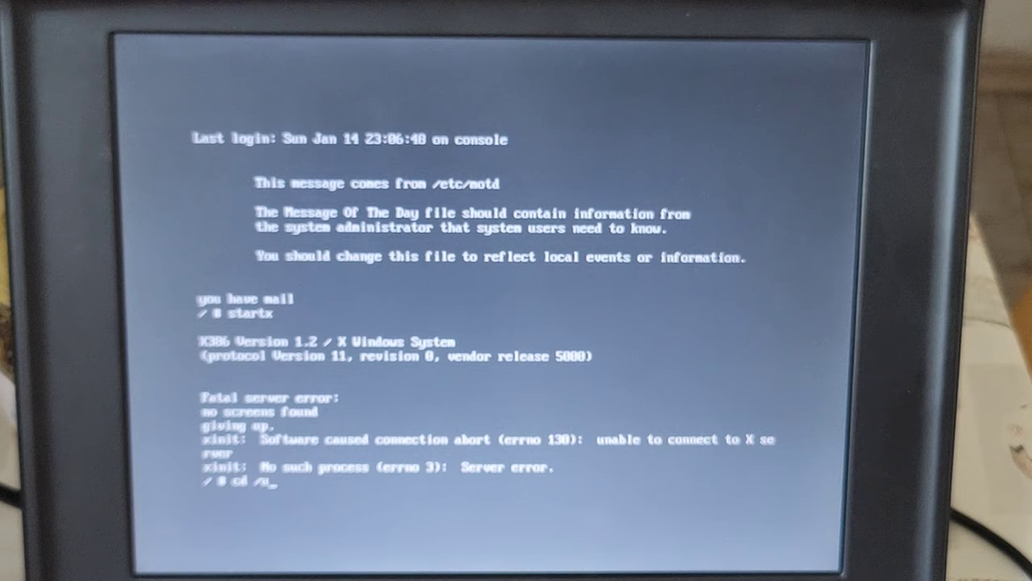
{"action": "type", "text": "sr/bin"}
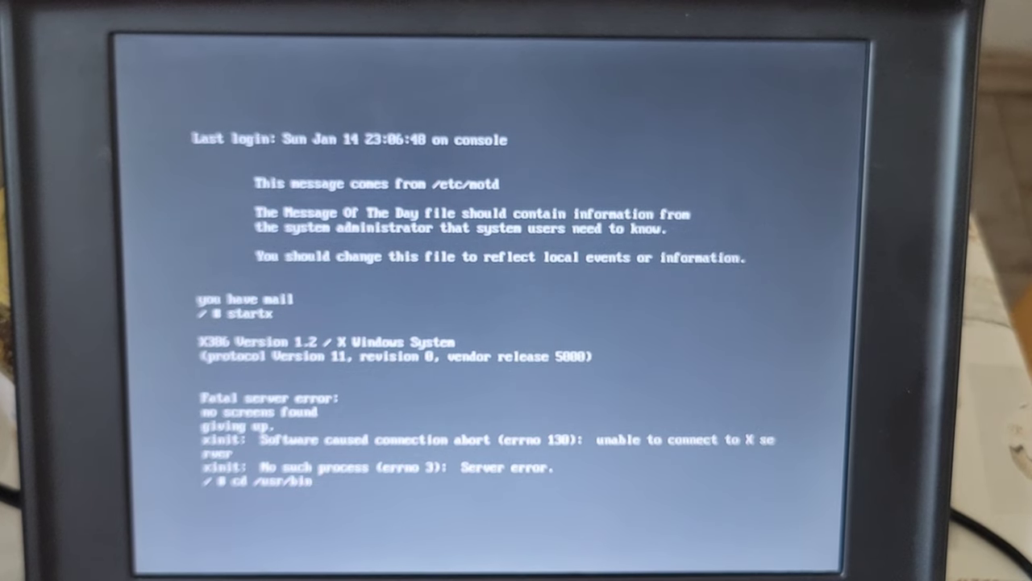
{"action": "type", "text": "/X"}
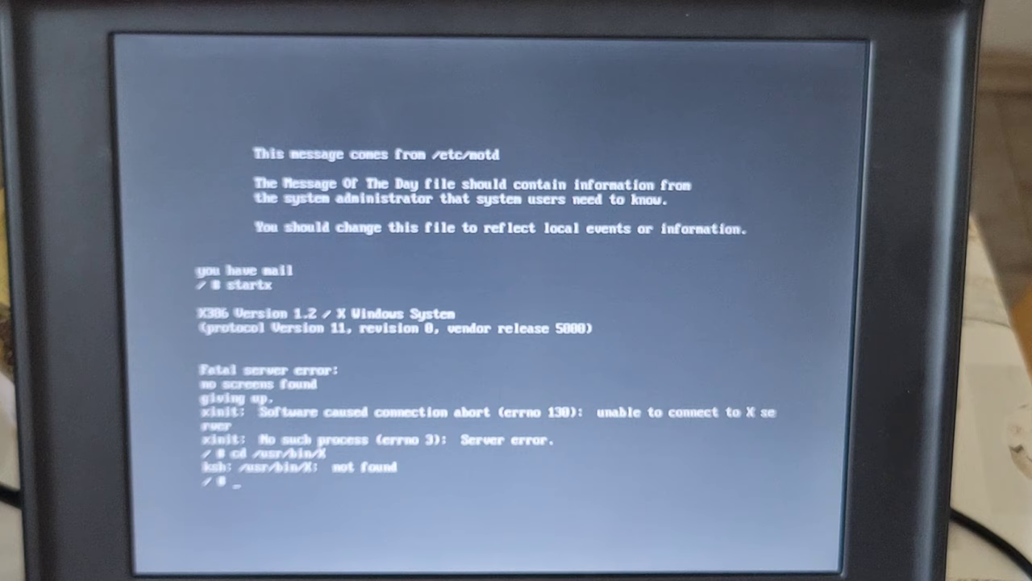
{"action": "type", "text": "cd /"}
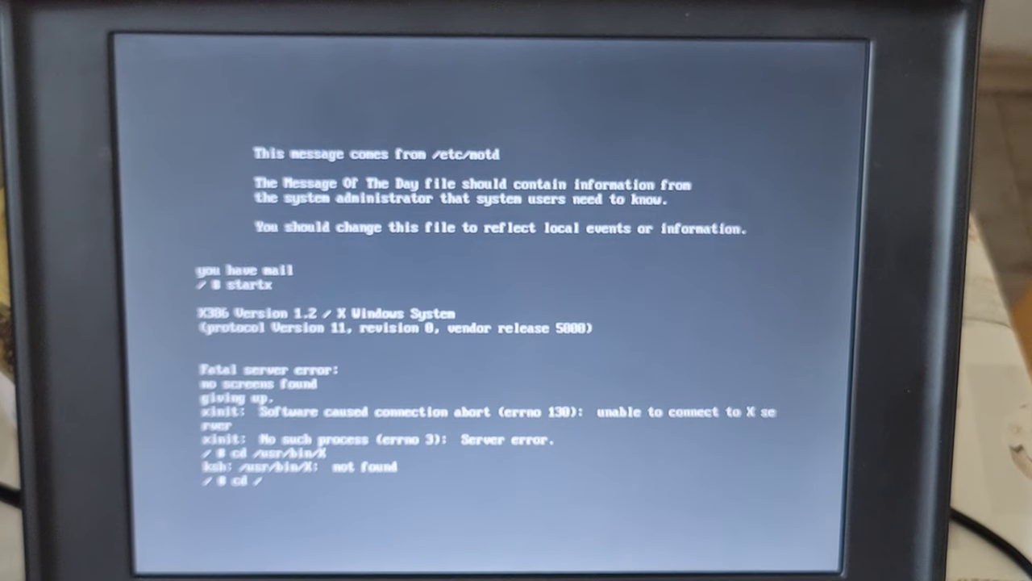
{"action": "type", "text": "usr/bin/X11"}
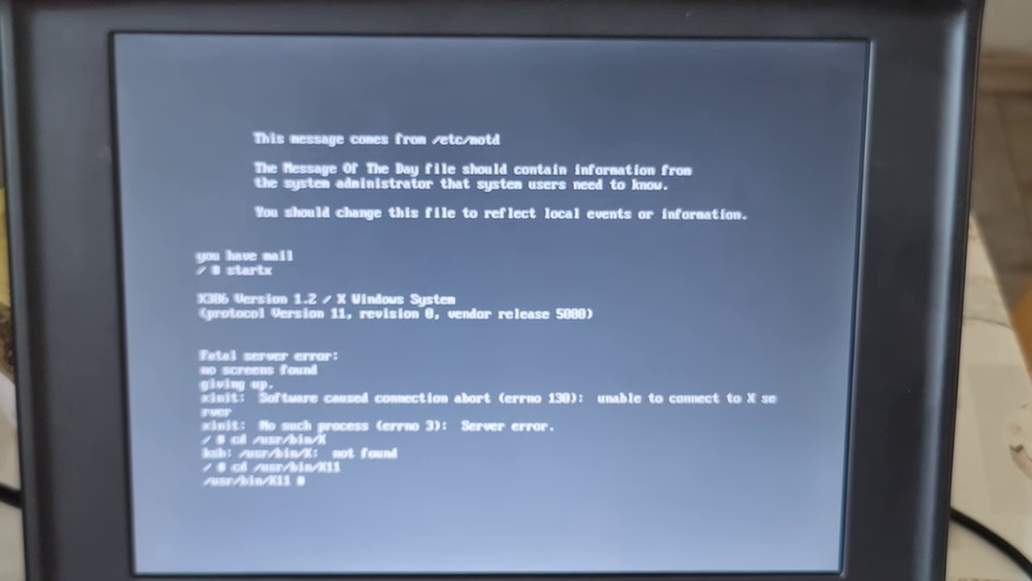
{"action": "type", "text": "ls"}
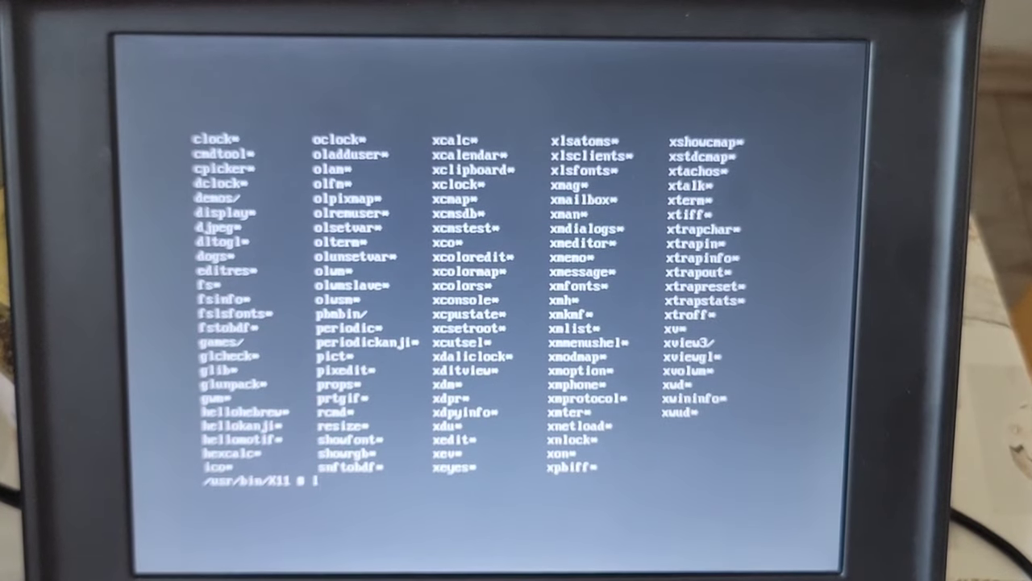
List X* binaries, then long-list them, showing X linked to Xmach beside Xi386 and backups.
{"action": "type", "text": "ls"}
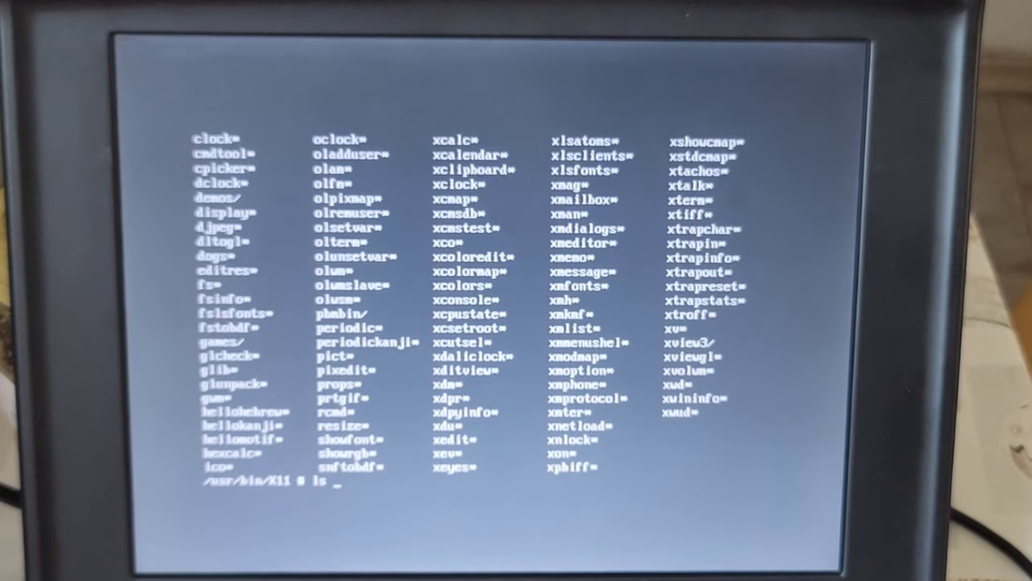
{"action": "type", "text": "X*"}
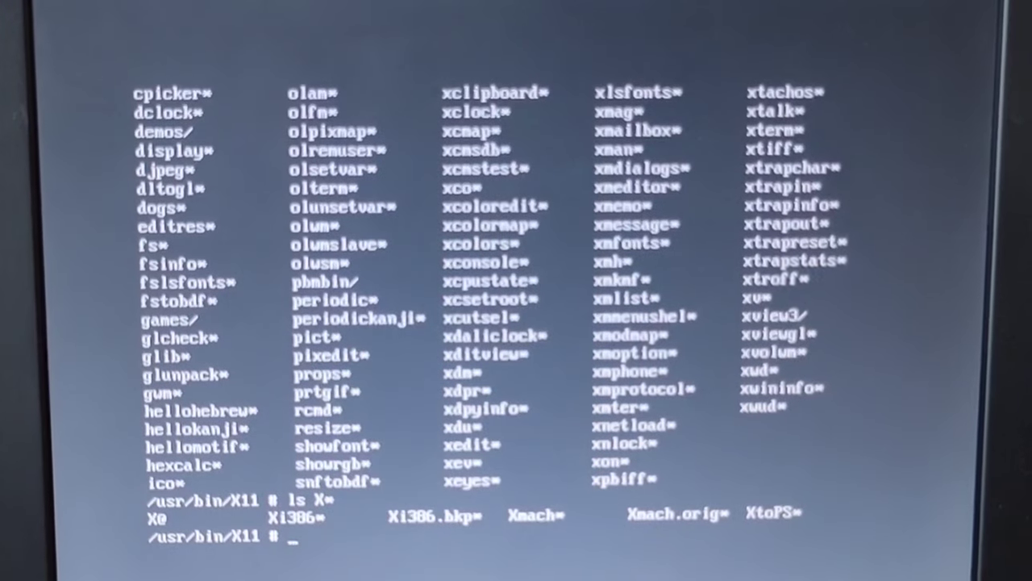
{"action": "type", "text": "ls -l X)"}
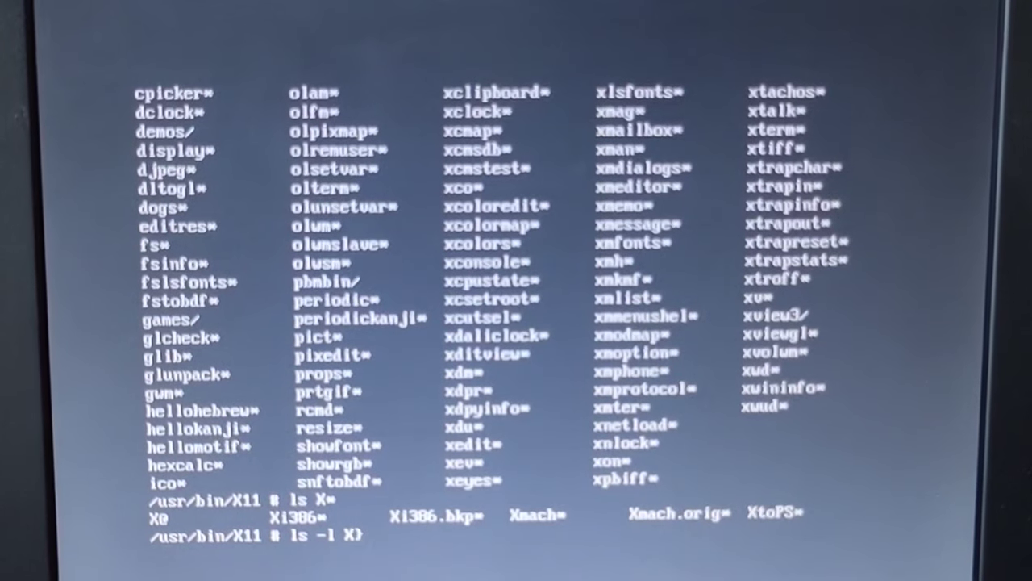
{"action": "type", "text": "X"}
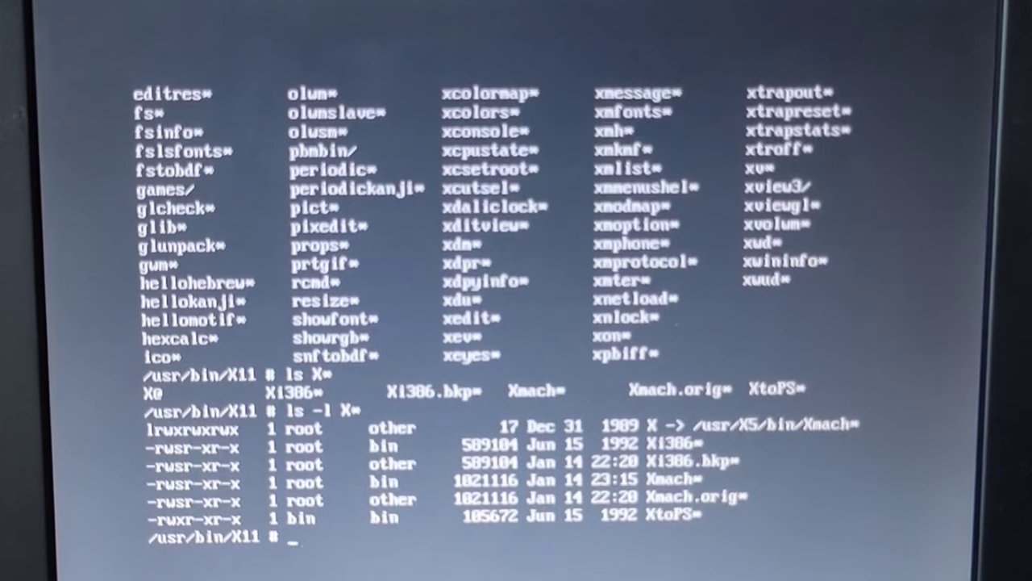
{"action": "type", "text": "cp"}
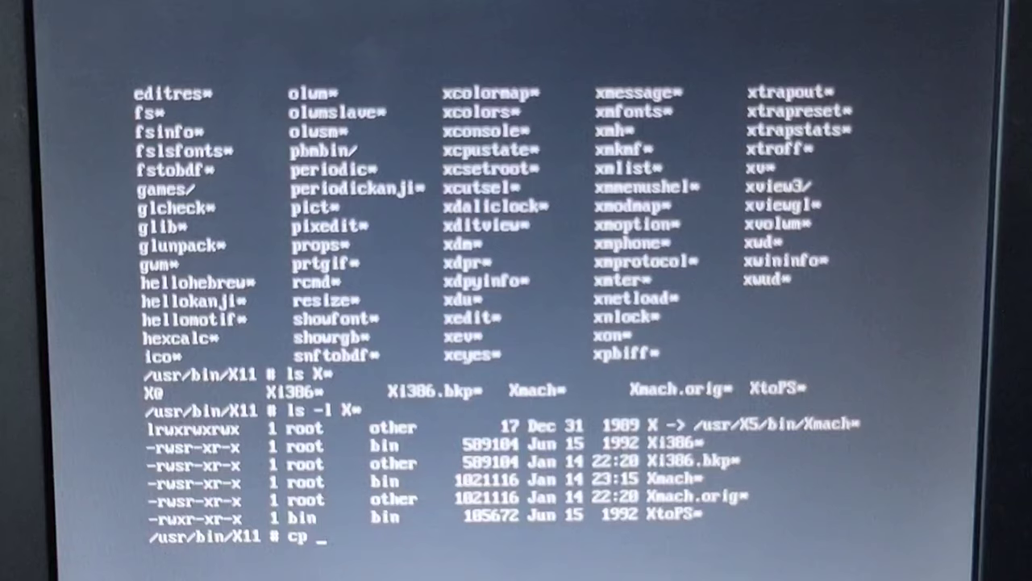
Copy Xi386 over Xmach in /usr/bin/X11.
{"action": "type", "text": "Xi"}
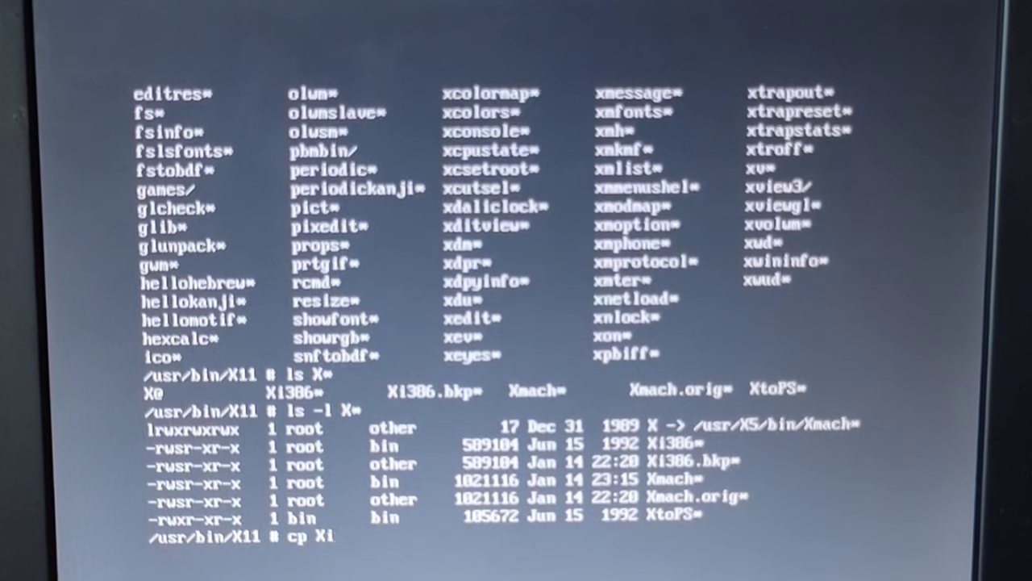
{"action": "type", "text": "386"}
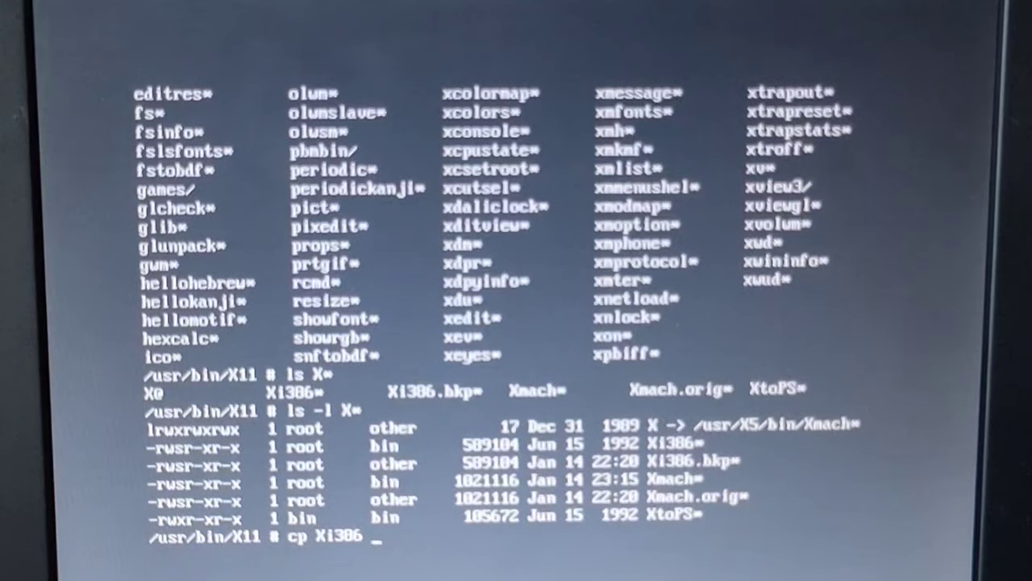
{"action": "type", "text": "Xmach"}
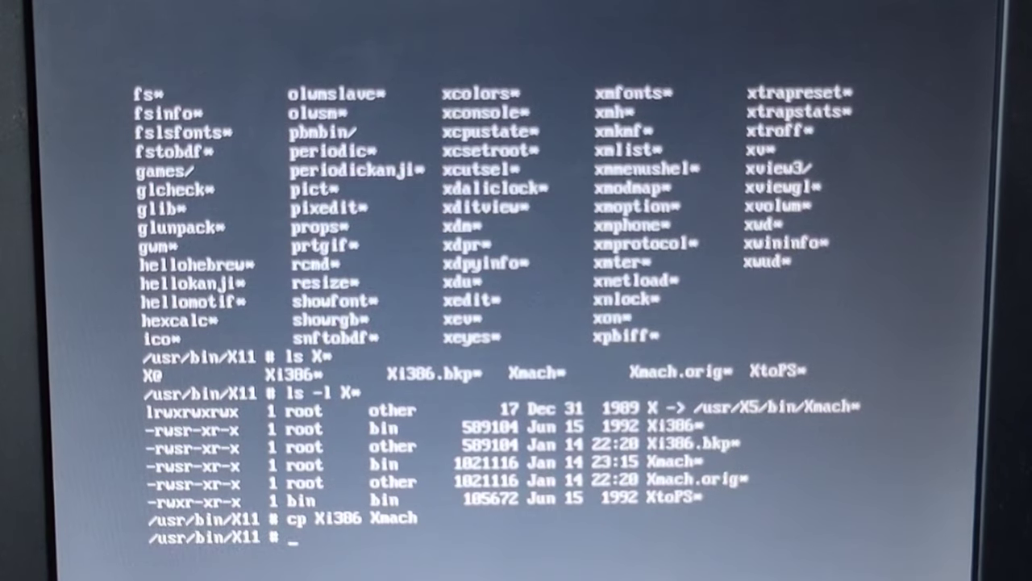
Run startx to bring up the X desktop with a login xterm and clock.
{"action": "type", "text": "st"}
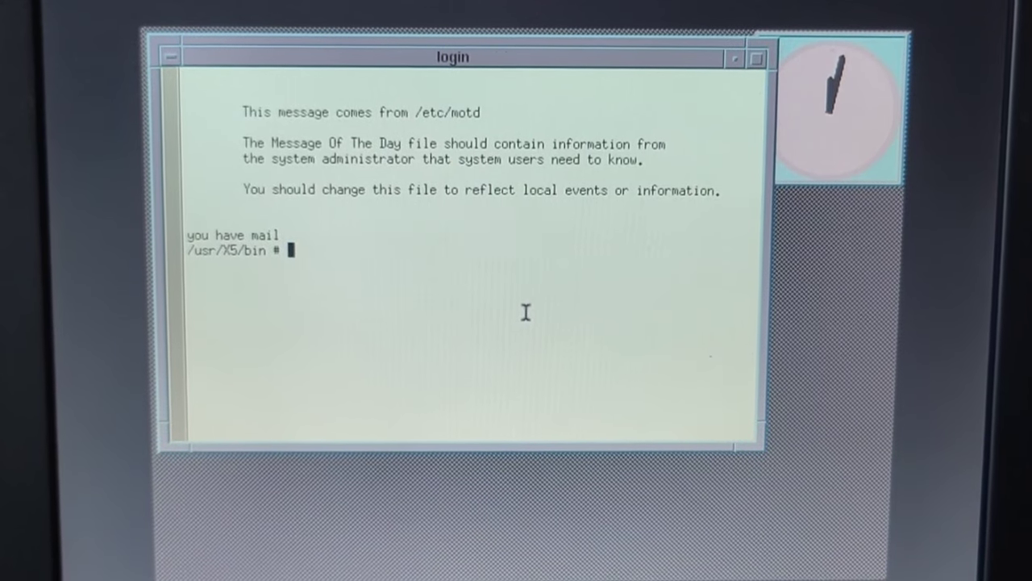
{"action": "type", "text": "cd /"}
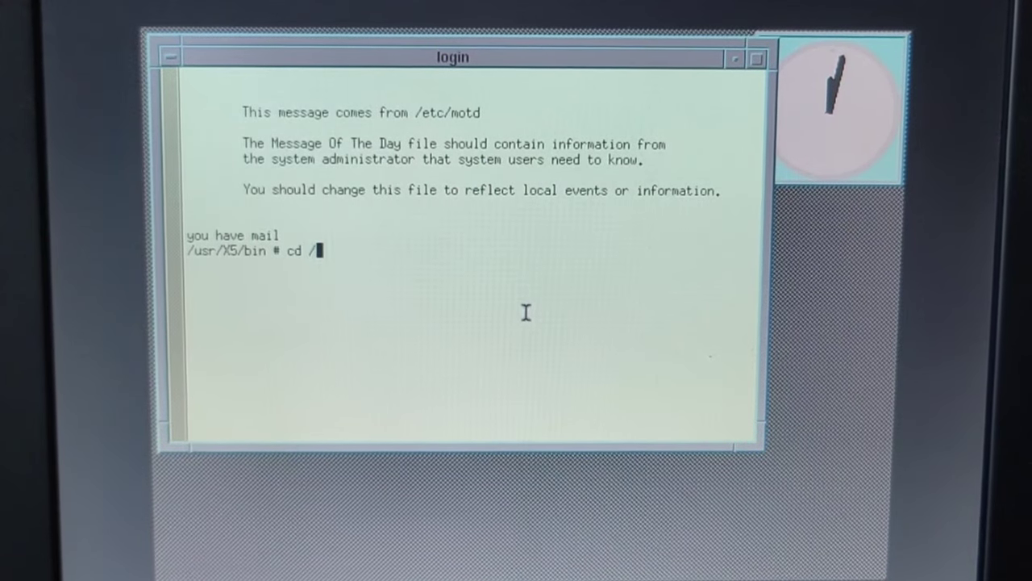
{"action": "type", "text": "var"}
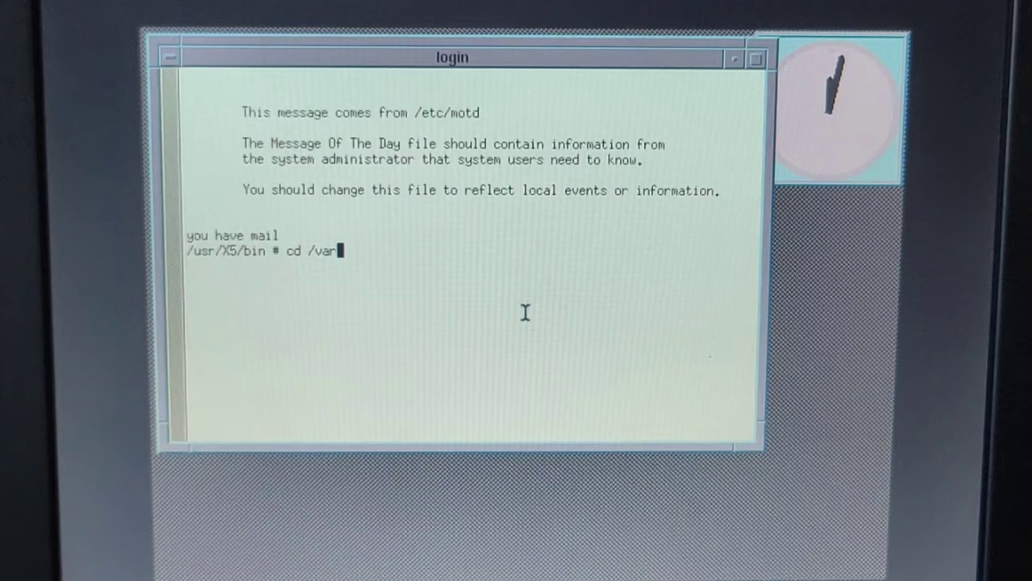
{"action": "type", "text": "/"}
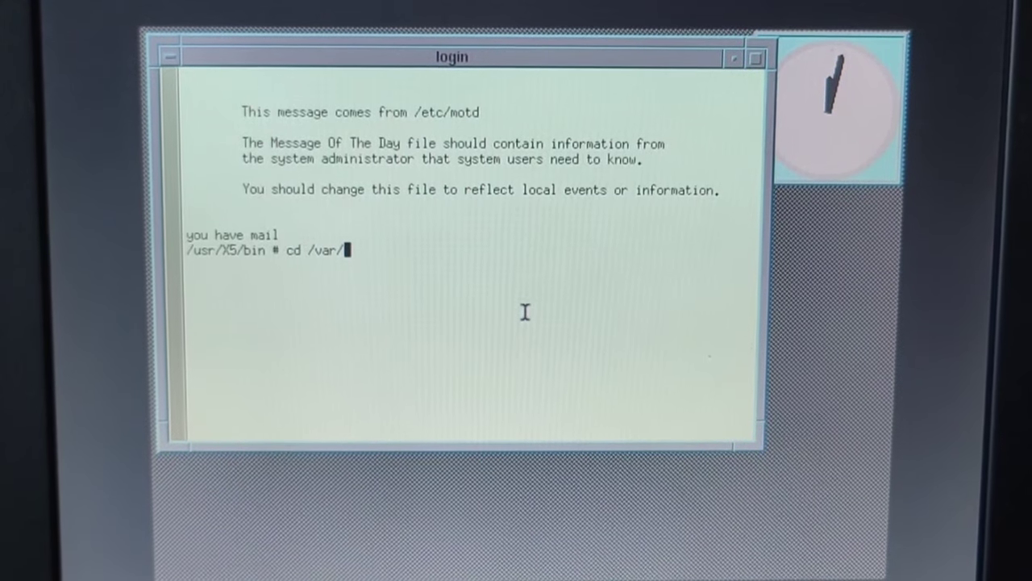
Enter /var/X5 and list its contents: Xconfig, fs, xdm and xinit.
{"action": "type", "text": "X5"}
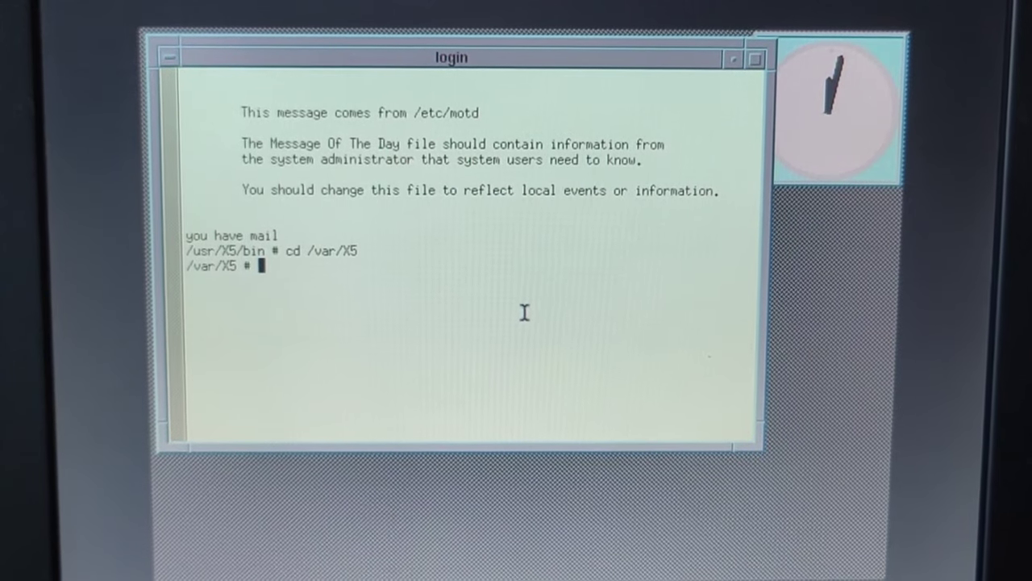
{"action": "type", "text": "l"}
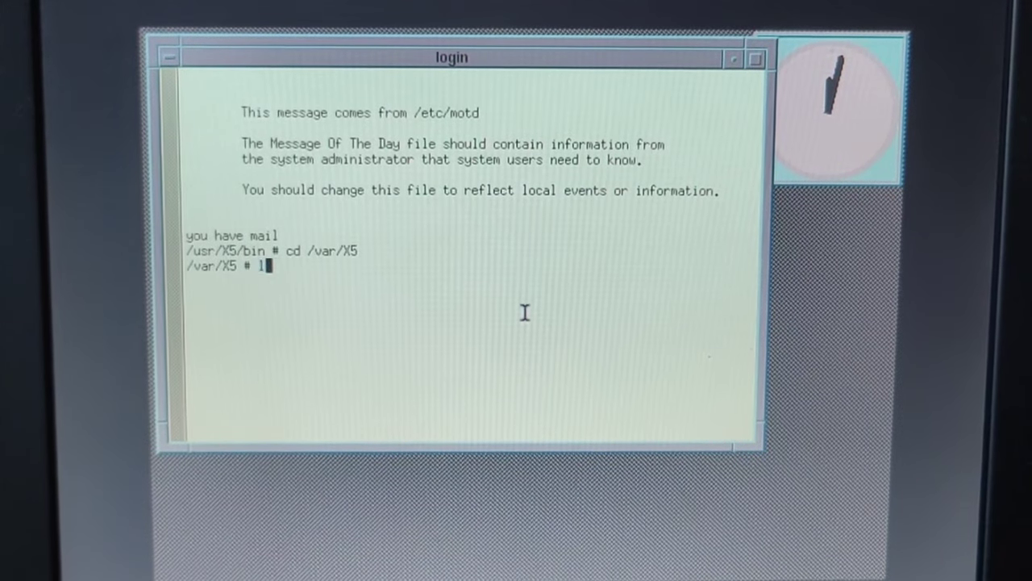
{"action": "type", "text": "ls"}
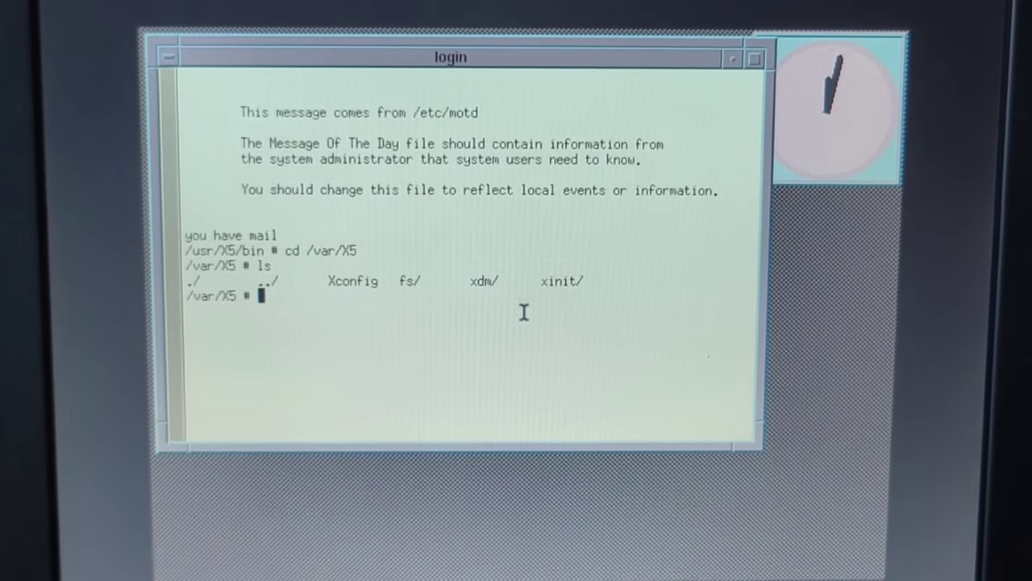
{"action": "type", "text": "vi"}
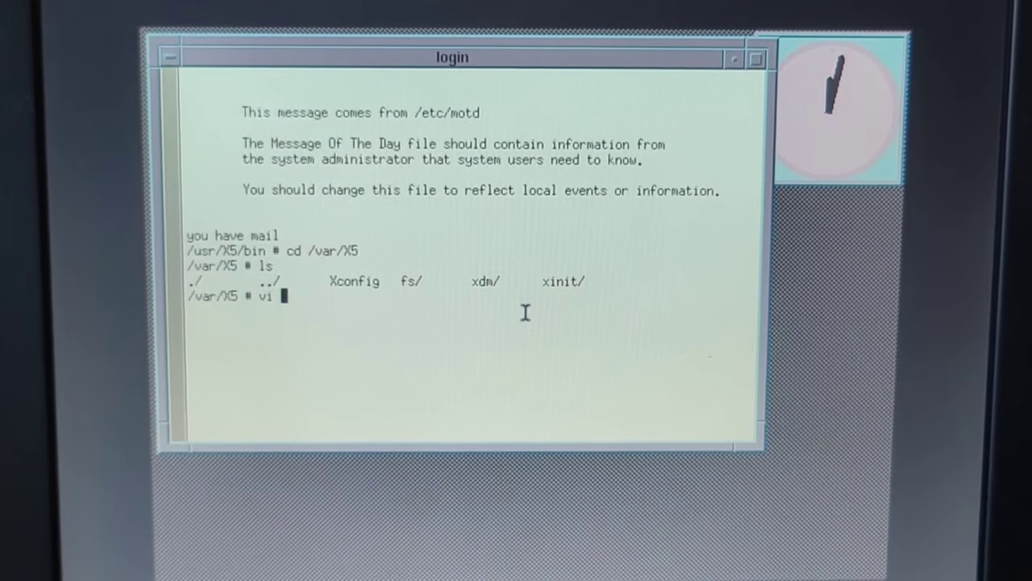
View Xconfig's mouse settings in vi (Microsoft on /dev/tty00, Emulate3Buttons), then quit.
{"action": "type", "text": "Xconfig"}
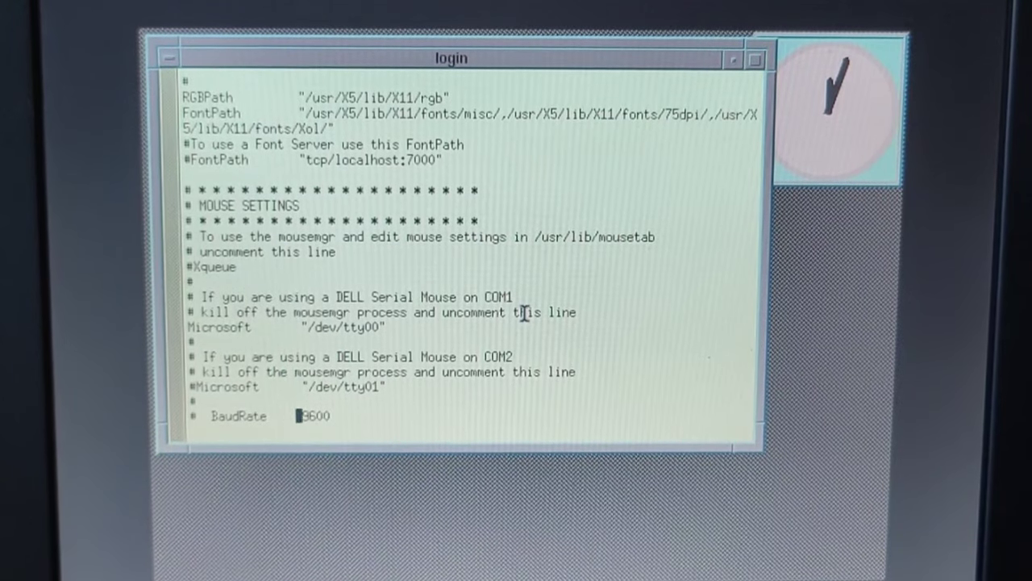
{"action": "scroll", "scroll_direction": "down", "scroll_amount": 3}
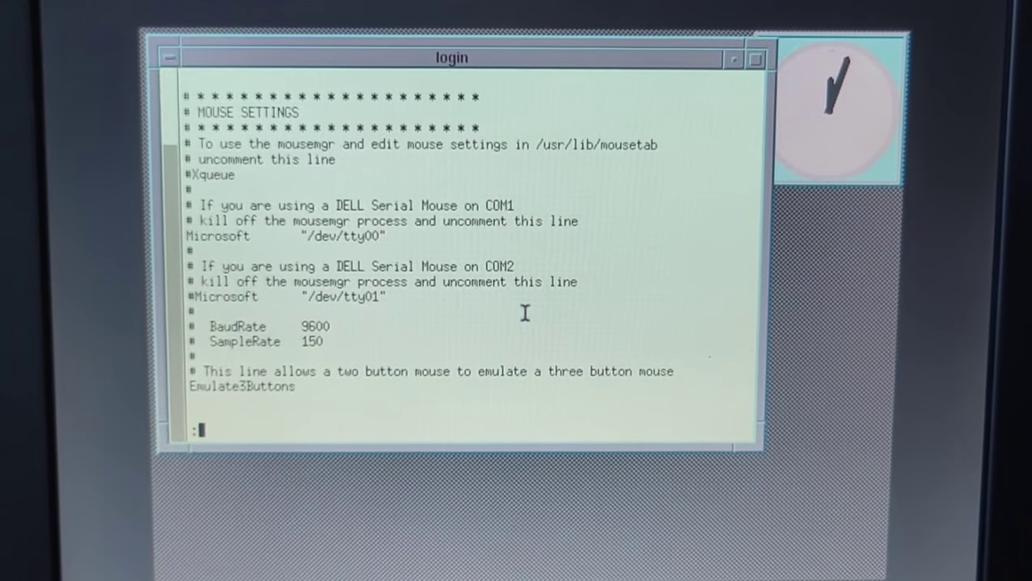
{"action": "type", "text": "q"}
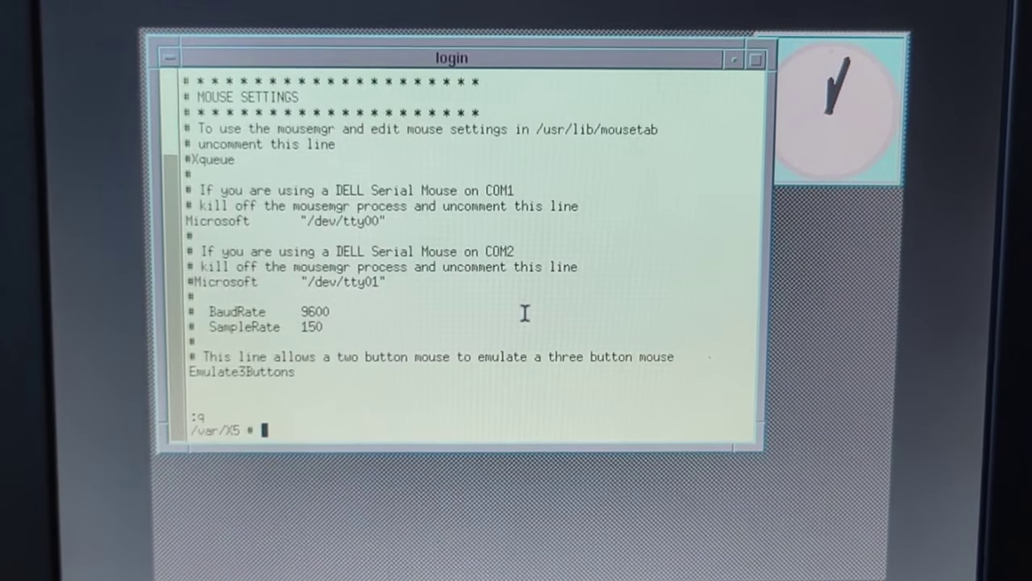
Open the login terminal's window menu to reposition the window.
{"action": "left_click", "coordinate": [170, 57]}
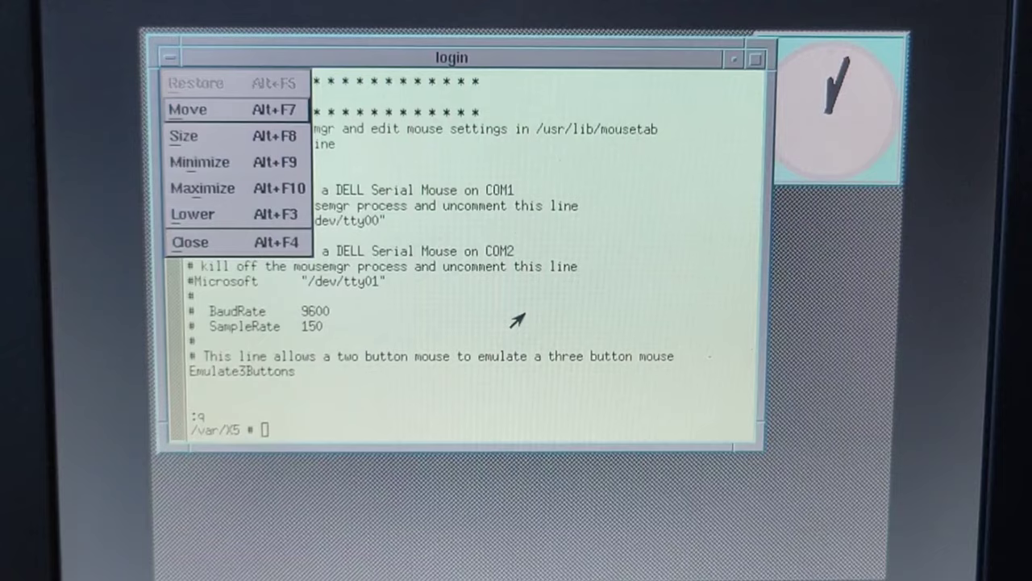
{"action": "mouse_move", "coordinate": [199, 162]}
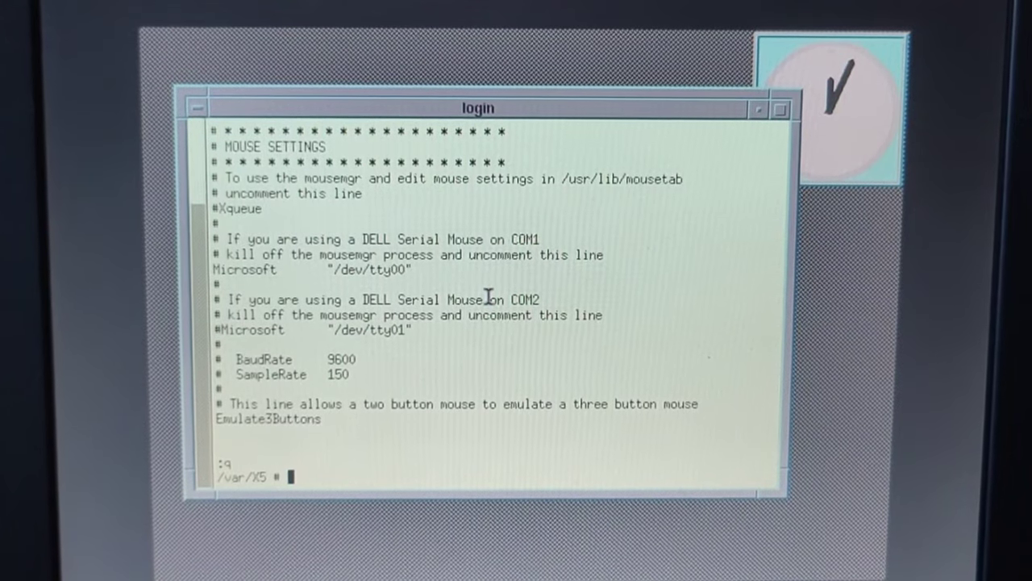
Attempt shutdown -y -i0 -g0 from /var/X5, which is refused.
{"action": "type", "text": "s"}
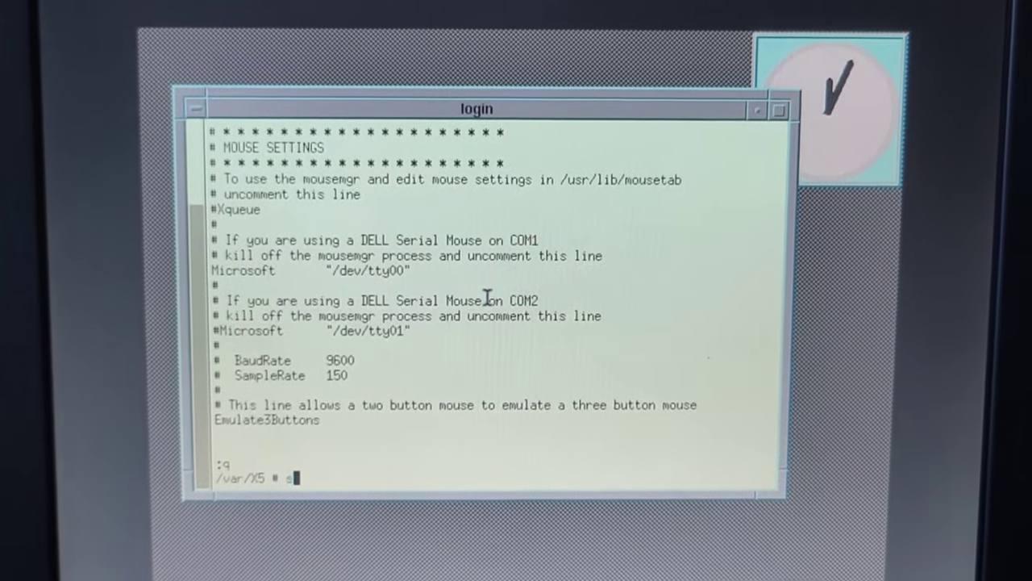
{"action": "type", "text": "hutdown"}
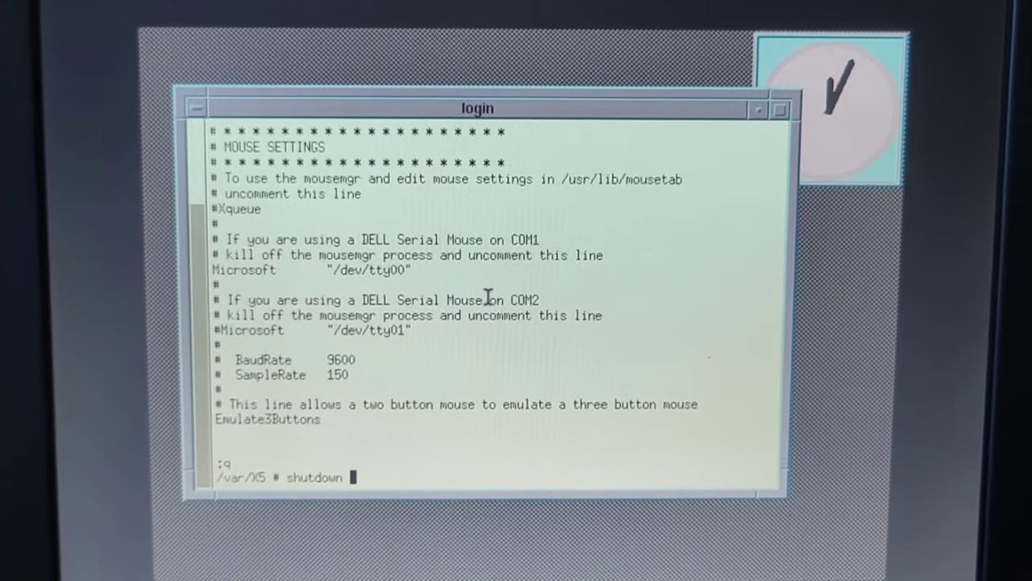
{"action": "type", "text": "-y -"}
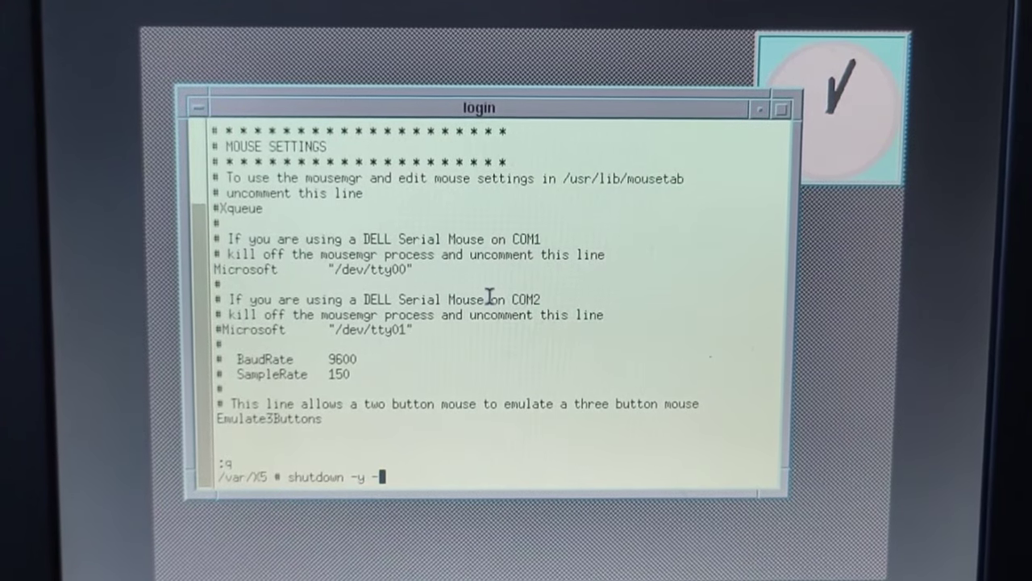
{"action": "type", "text": "i0"}
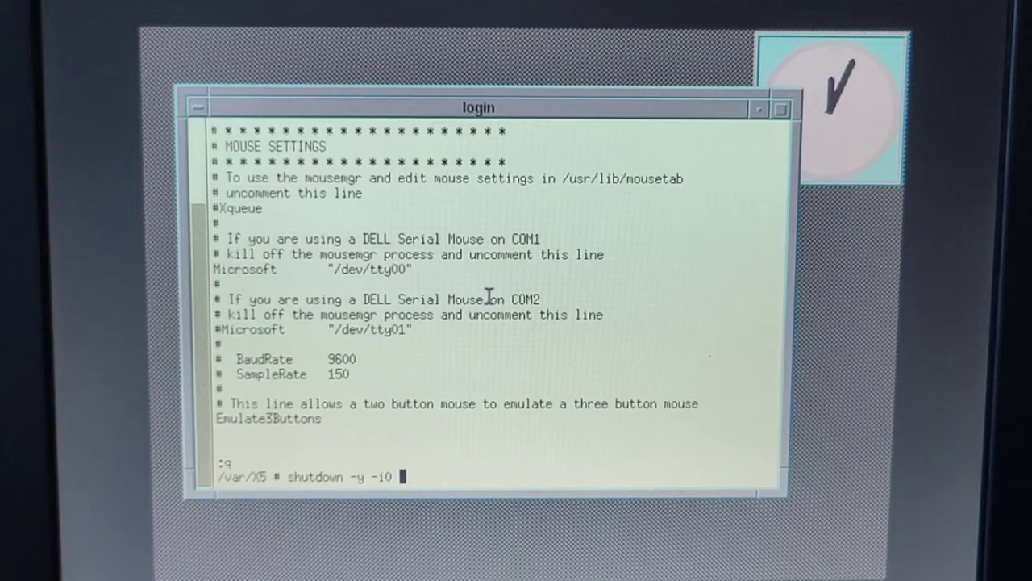
{"action": "type", "text": "-g0"}
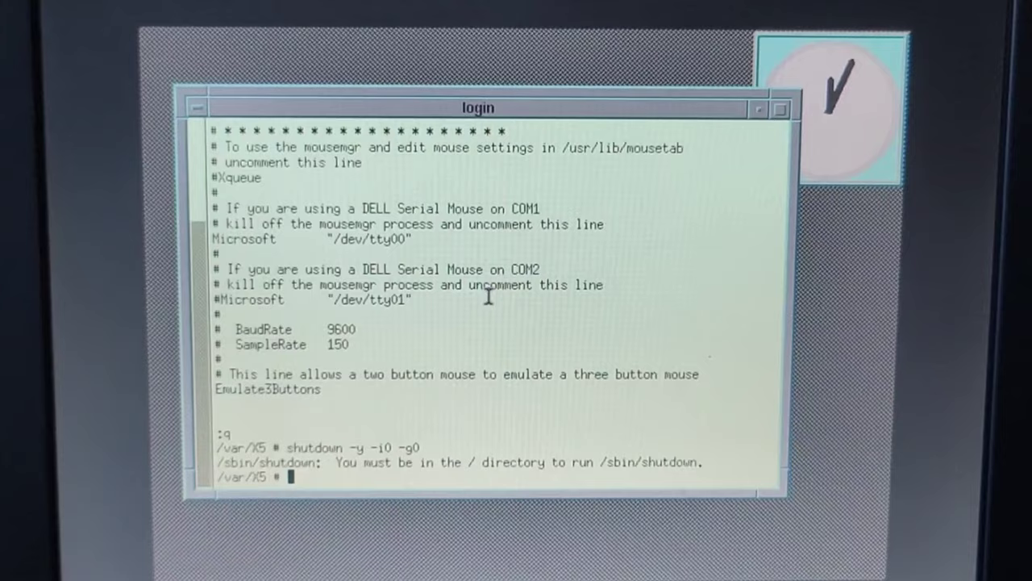
Move to the root directory and retype shutdown -y -i0 -g0.
{"action": "type", "text": "cd /"}
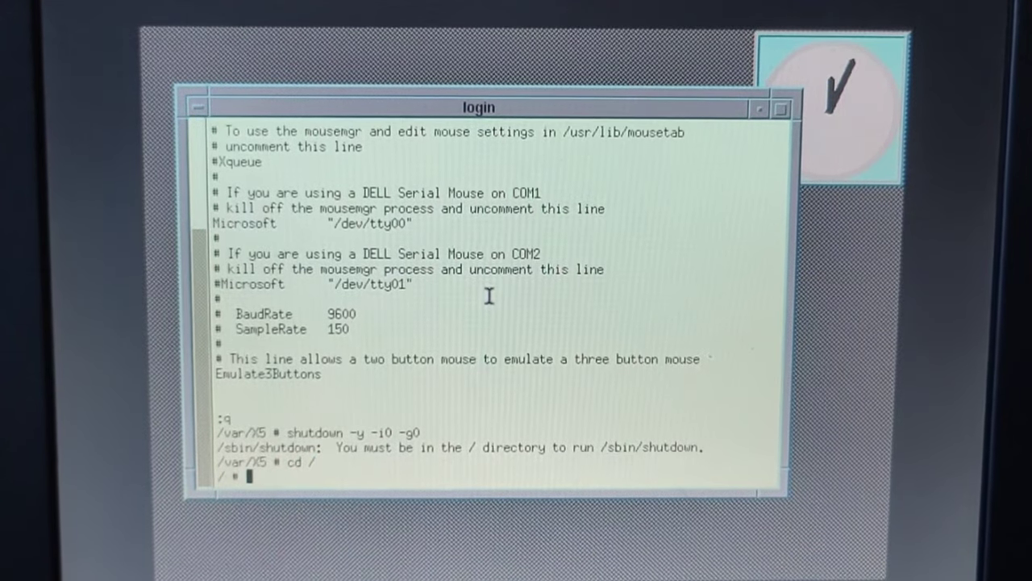
{"action": "type", "text": "sh"}
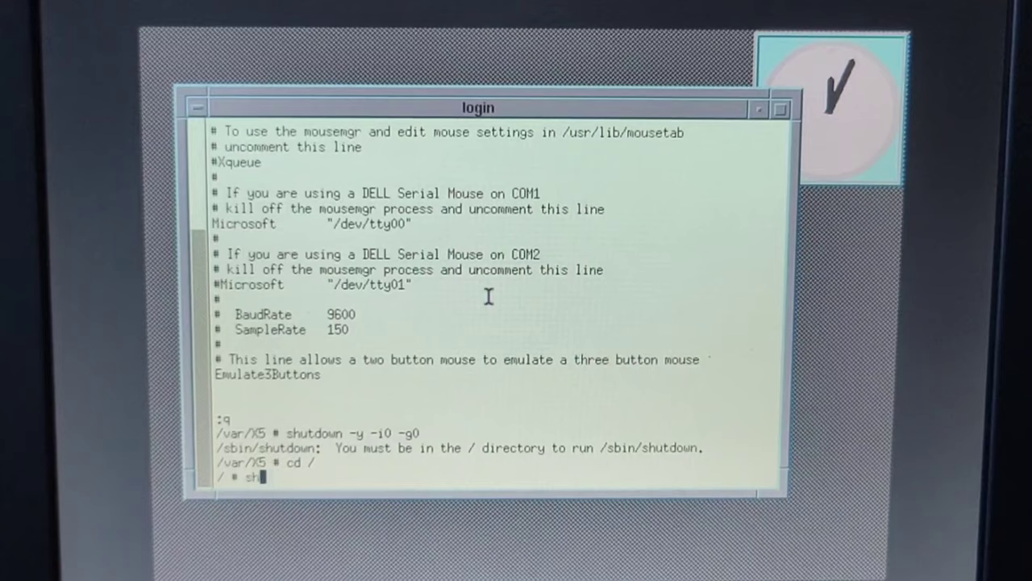
{"action": "type", "text": "utdown"}
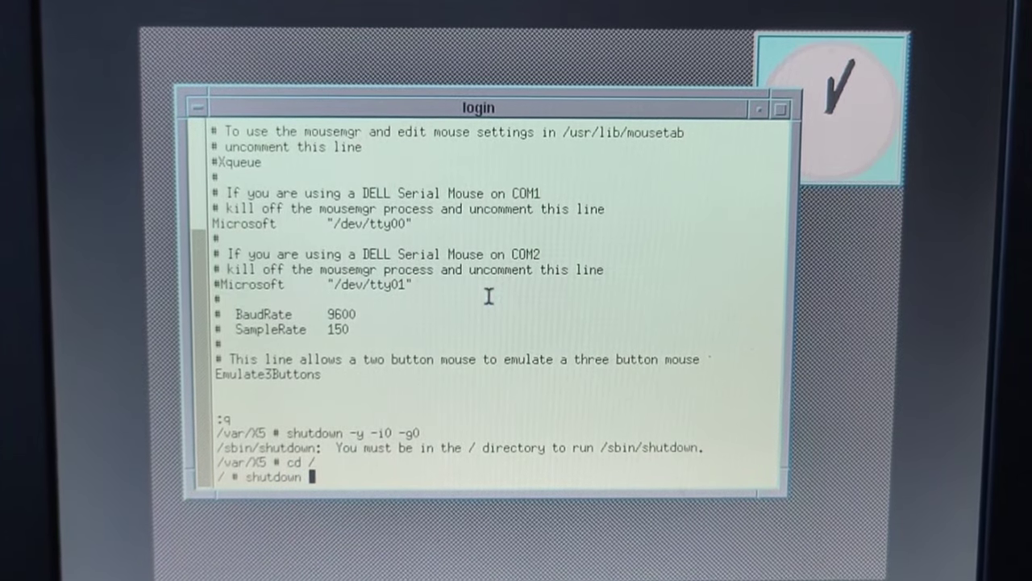
{"action": "type", "text": "-y -i0 -"}
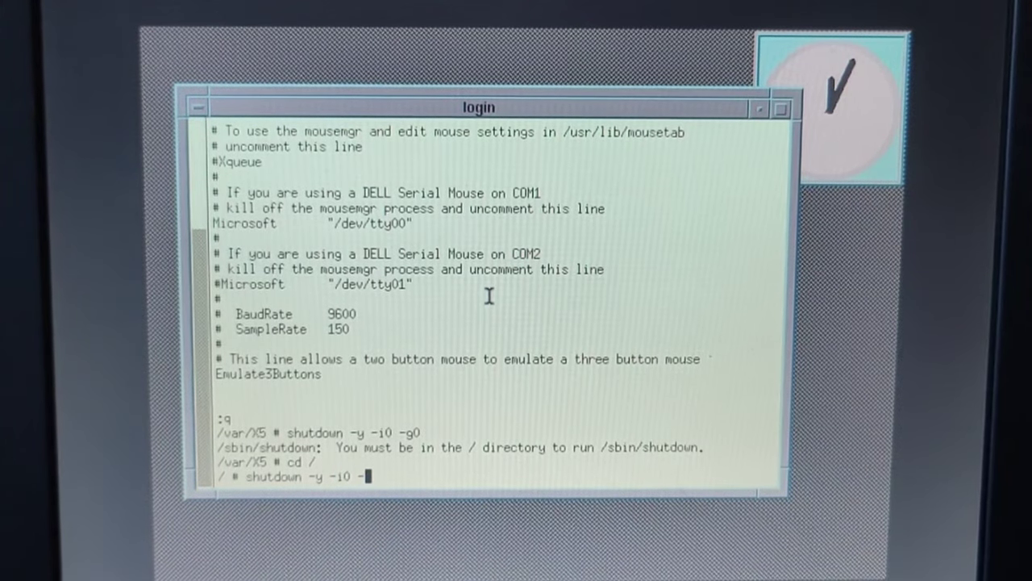
{"action": "type", "text": "g"}
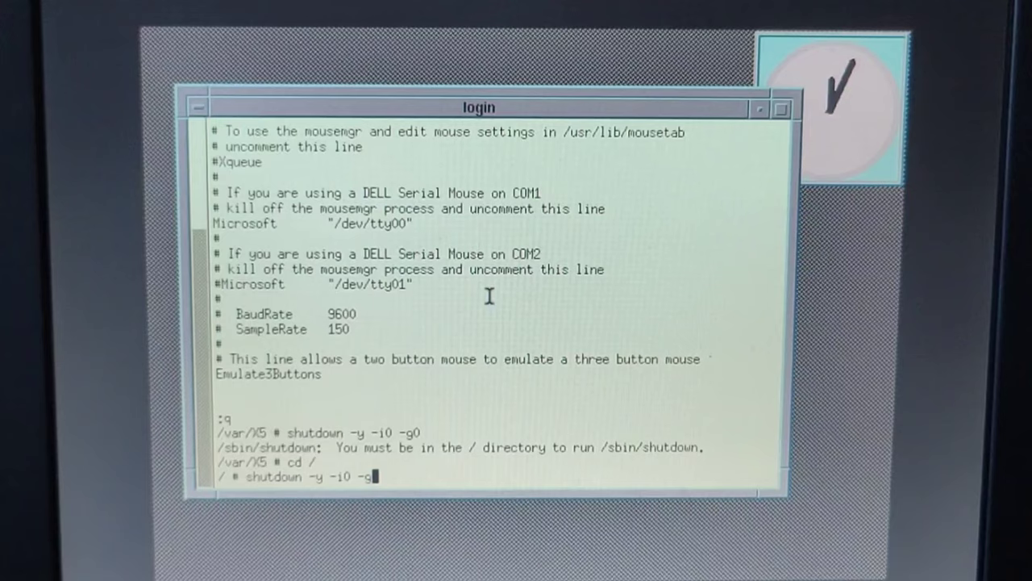
{"action": "type", "text": "0"}
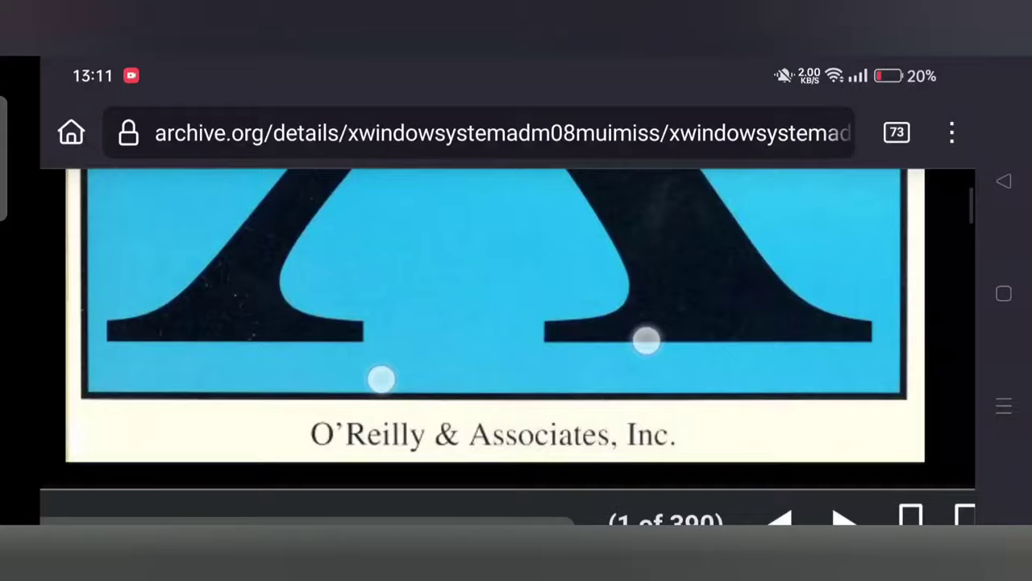
Scroll to the cover of Linda Mui and Eric Pearce's X11 R4/R5 Administrator's Guide.
{"action": "scroll", "scroll_direction": "down", "scroll_amount": 3}
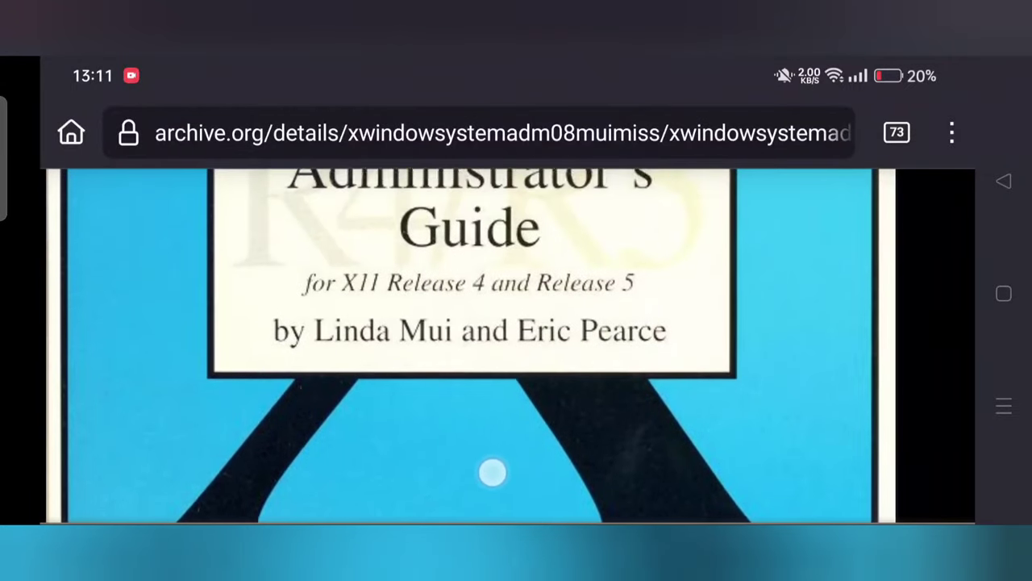